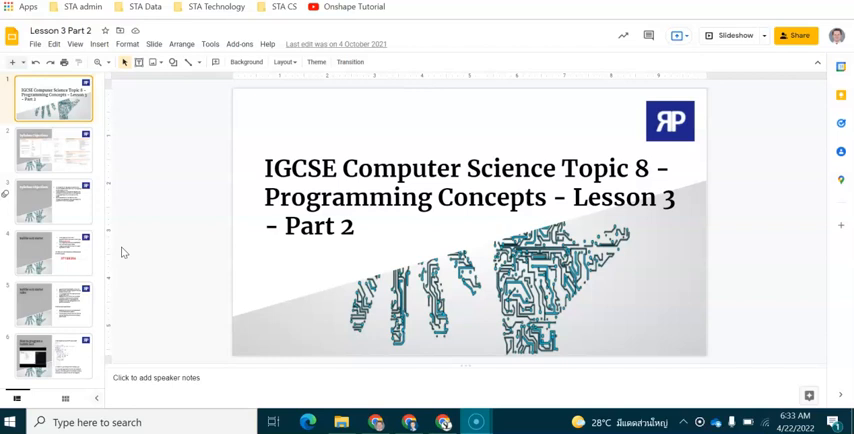
Highlight the number 97185394 on the Bubble sort starter slide, then deselect it
{"action": "left_click", "coordinate": [52, 252]}
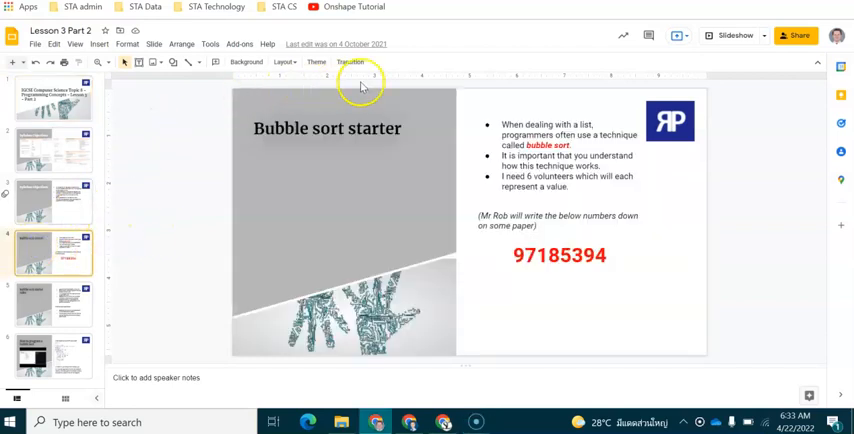
{"action": "mouse_move", "coordinate": [688, 284]}
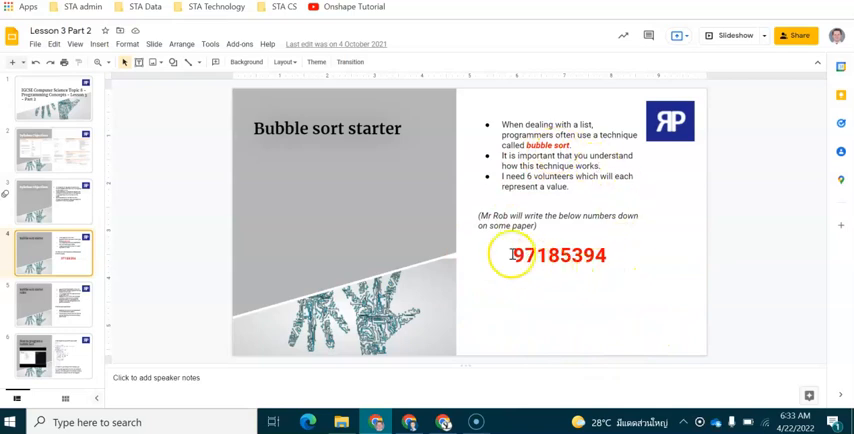
{"action": "left_click", "coordinate": [558, 254]}
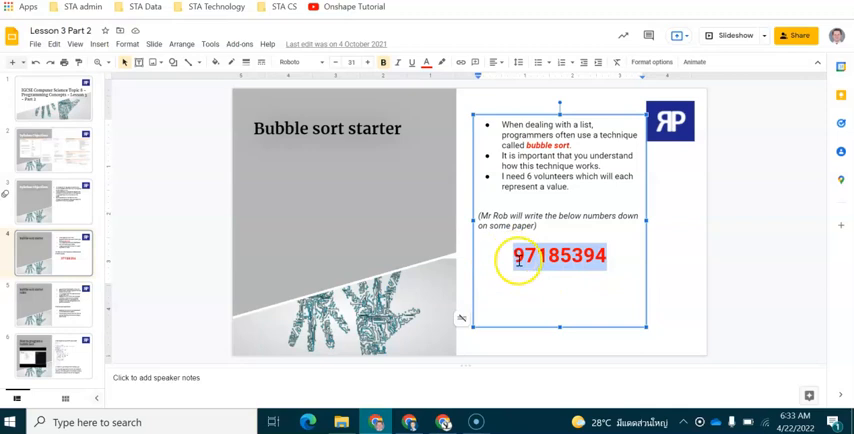
{"action": "left_click", "coordinate": [538, 232]}
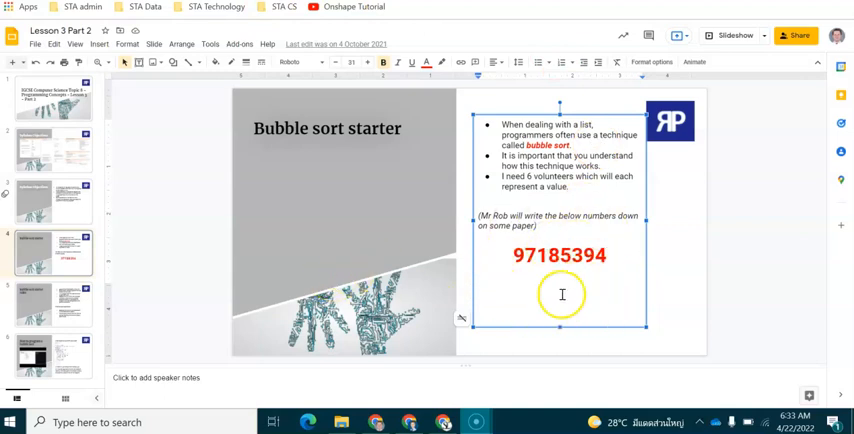
{"action": "left_click", "coordinate": [54, 302]}
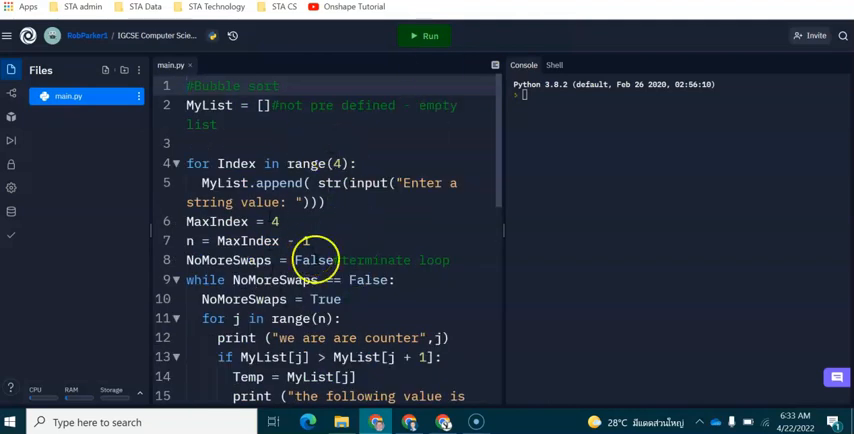
{"action": "left_click_drag", "start_coordinate": [496, 240], "coordinate": [618, 240]}
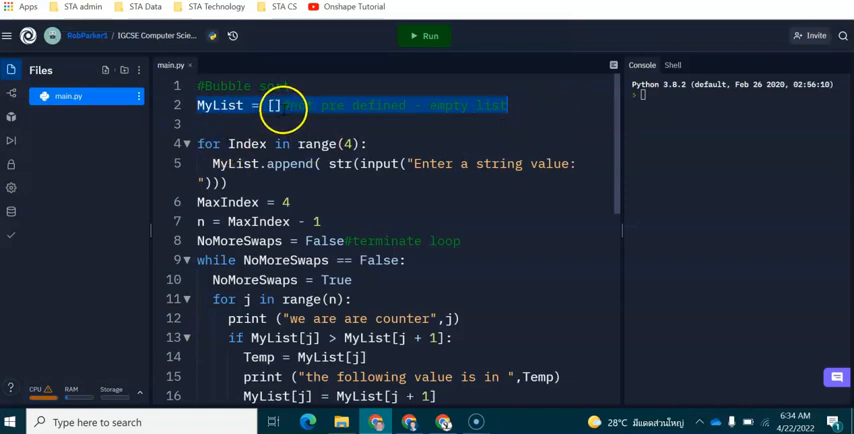
{"action": "mouse_move", "coordinate": [568, 220]}
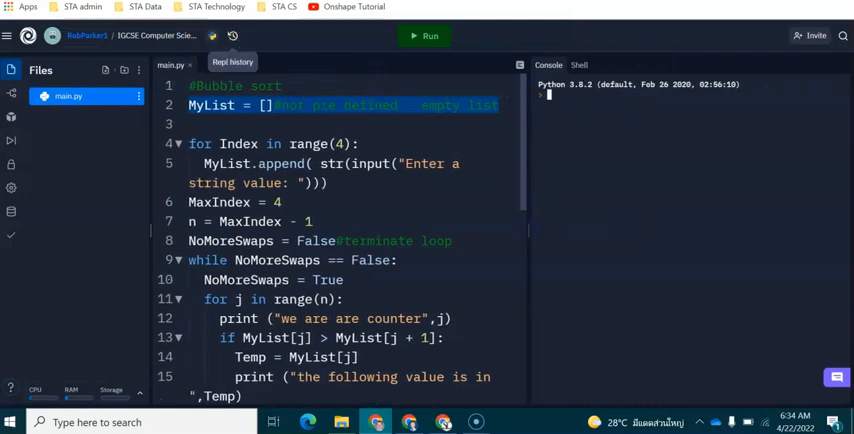
Run the program and enter the names Damon, Zaid, Bob and Adam at its console prompts
{"action": "left_click", "coordinate": [424, 36]}
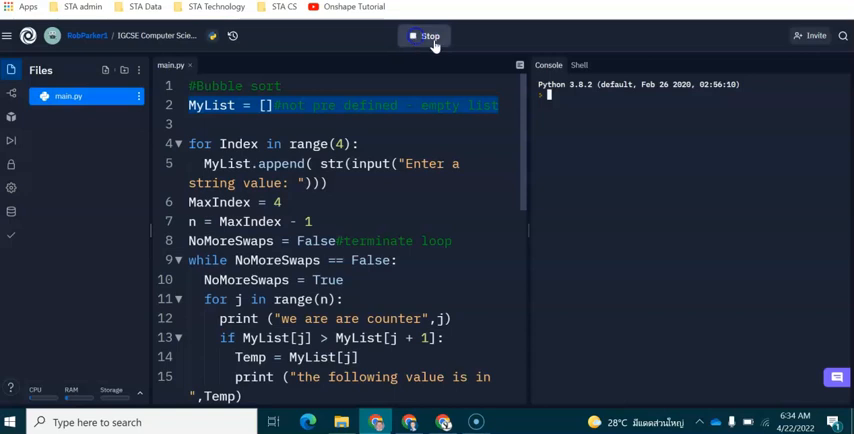
{"action": "left_click", "coordinate": [424, 36]}
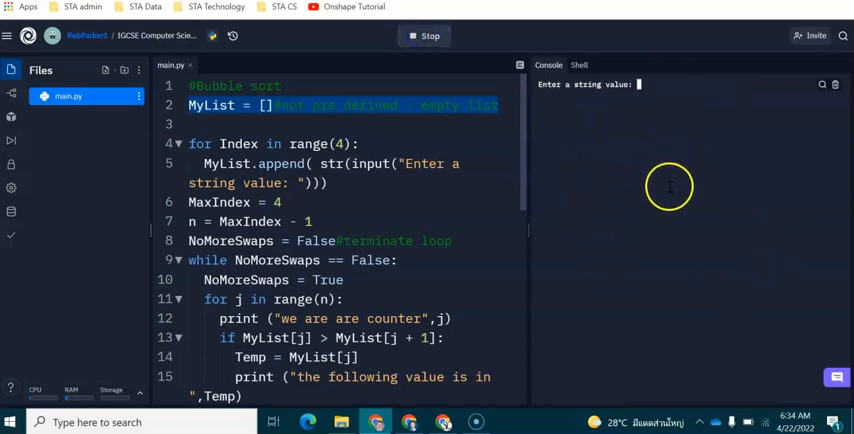
{"action": "mouse_move", "coordinate": [398, 132]}
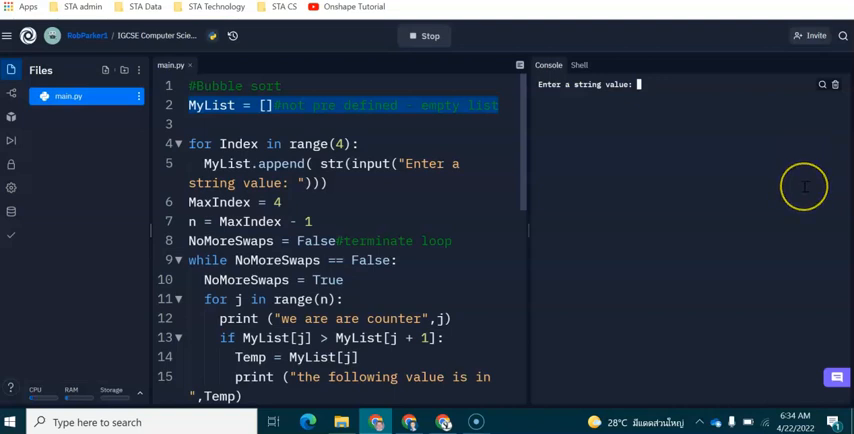
{"action": "type", "text": "Damon"}
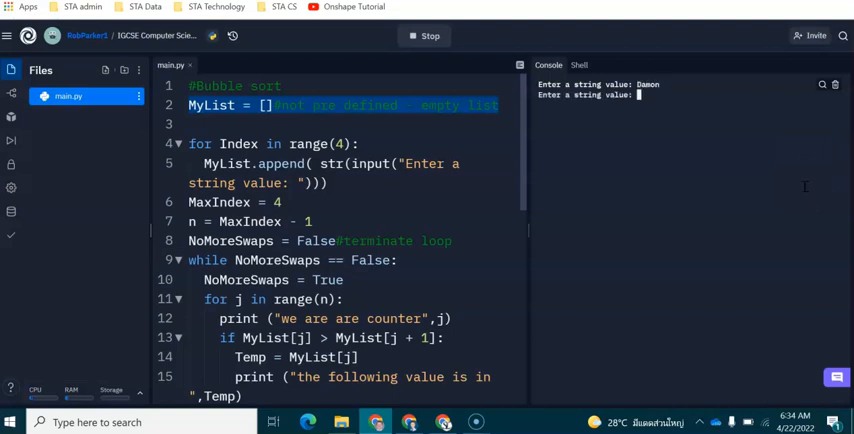
{"action": "type", "text": "2"}
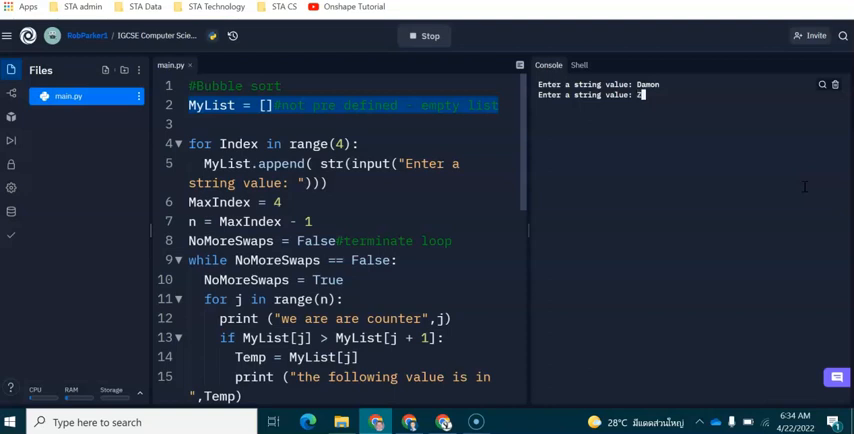
{"action": "type", "text": "Zaid"}
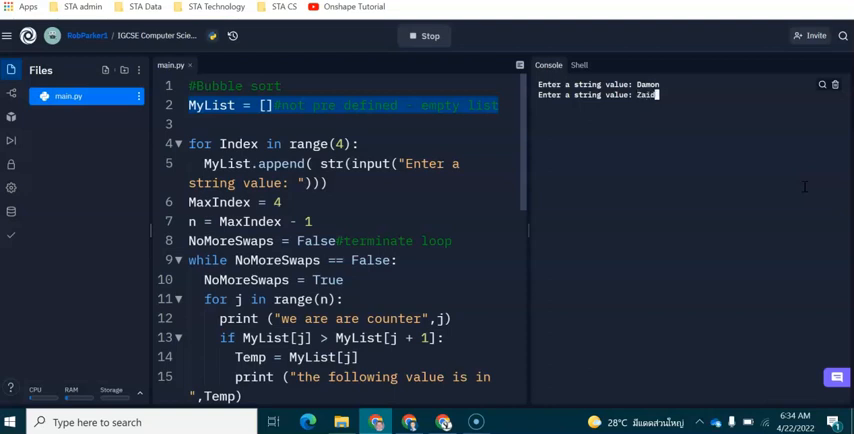
{"action": "key", "text": "Return"}
{"action": "type", "text": "Rob"}
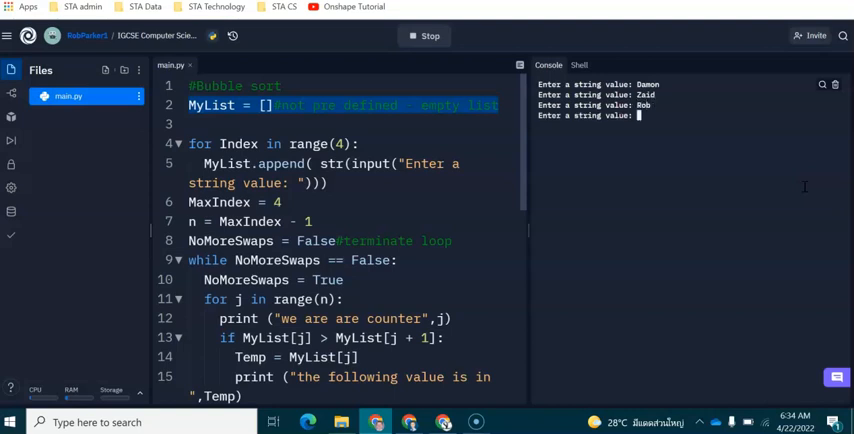
{"action": "type", "text": "Adam"}
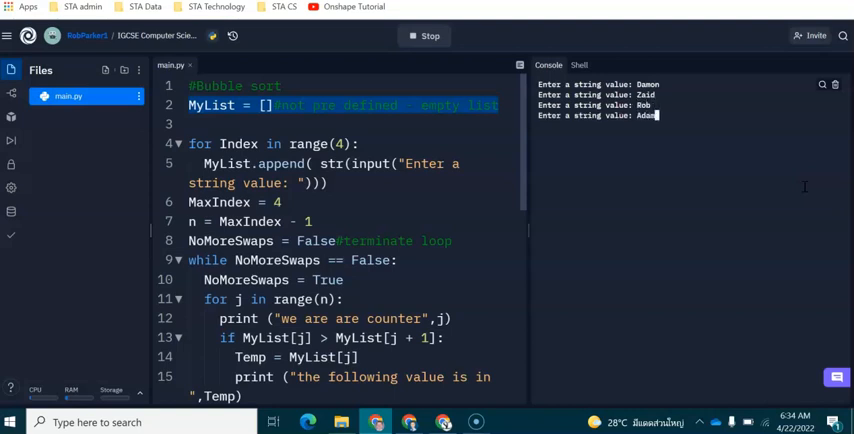
{"action": "mouse_move", "coordinate": [342, 144]}
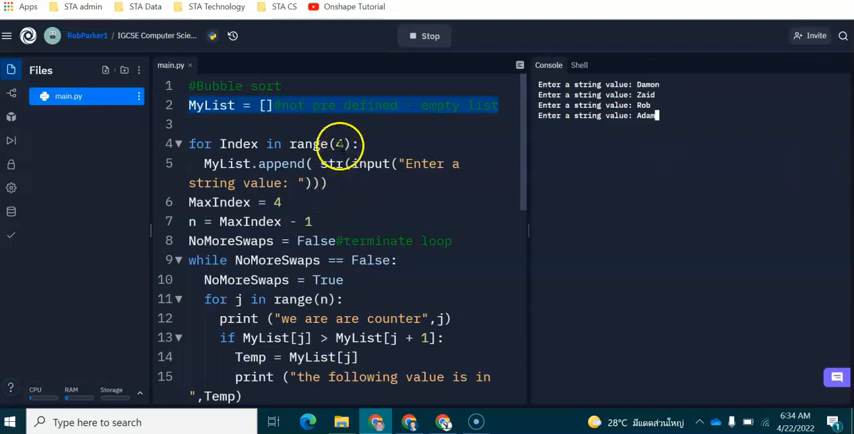
{"action": "mouse_move", "coordinate": [740, 140]}
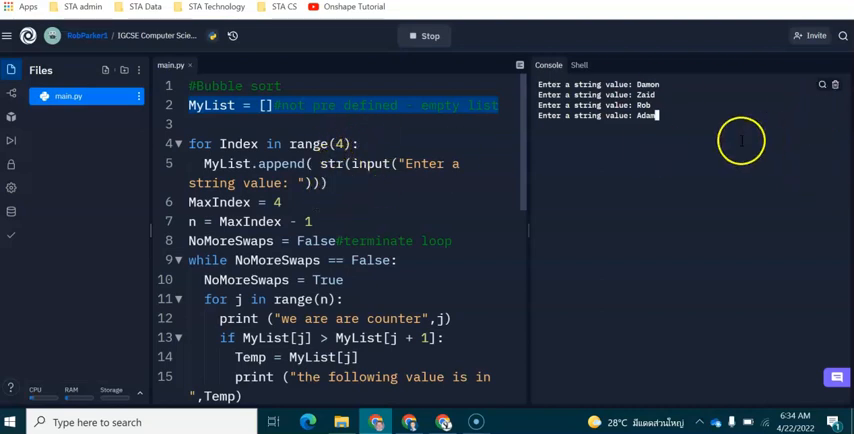
{"action": "scroll", "scroll_direction": "down", "scroll_amount": 3}
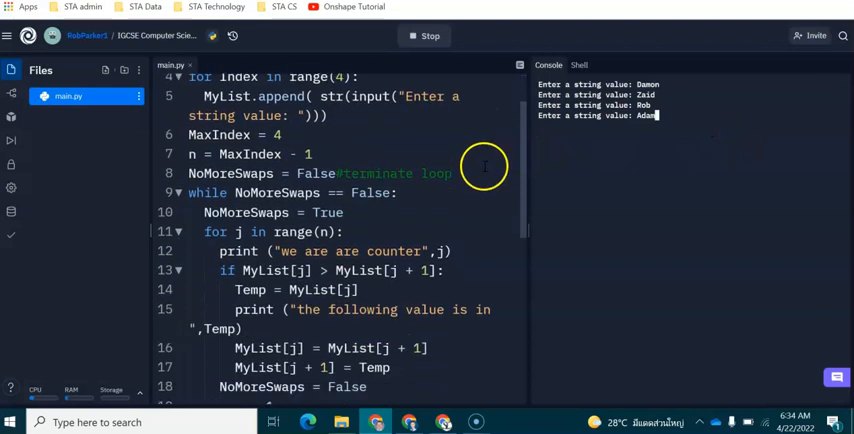
{"action": "scroll", "scroll_direction": "up", "scroll_amount": 3}
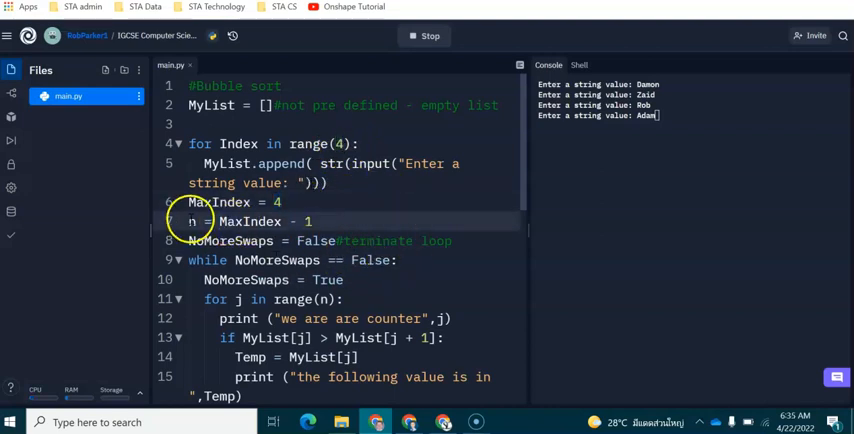
{"action": "mouse_move", "coordinate": [408, 204]}
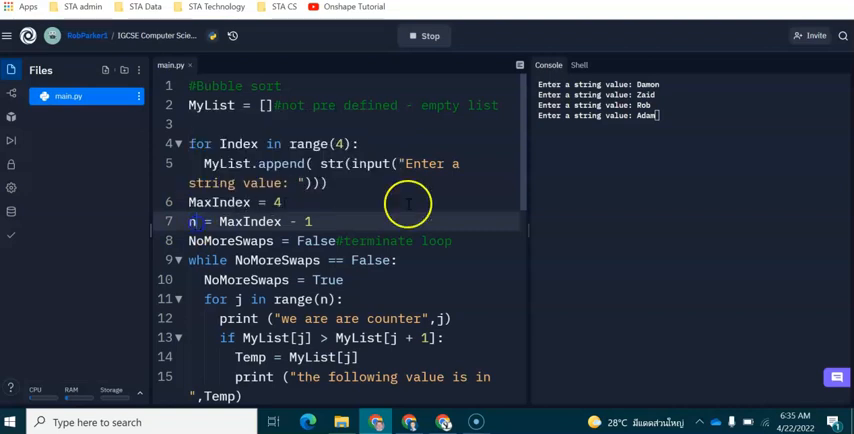
{"action": "mouse_move", "coordinate": [250, 220]}
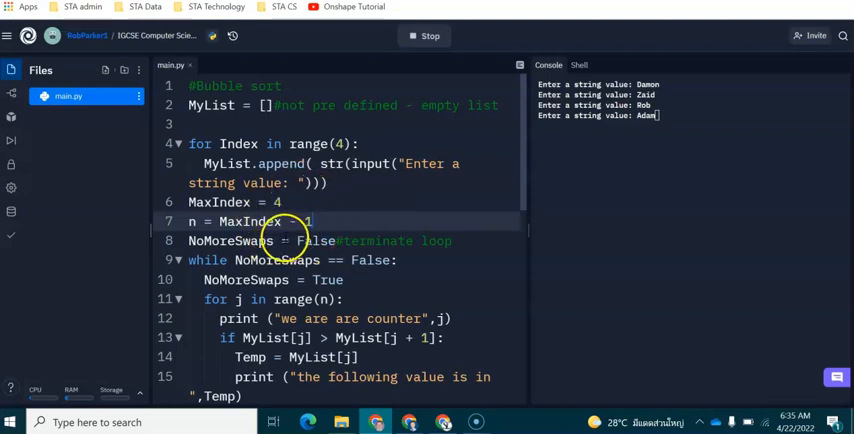
{"action": "mouse_move", "coordinate": [410, 248]}
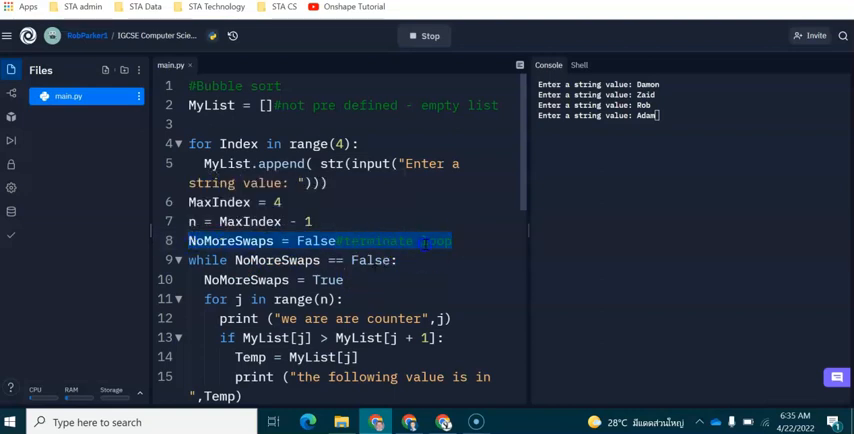
{"action": "left_click", "coordinate": [316, 240]}
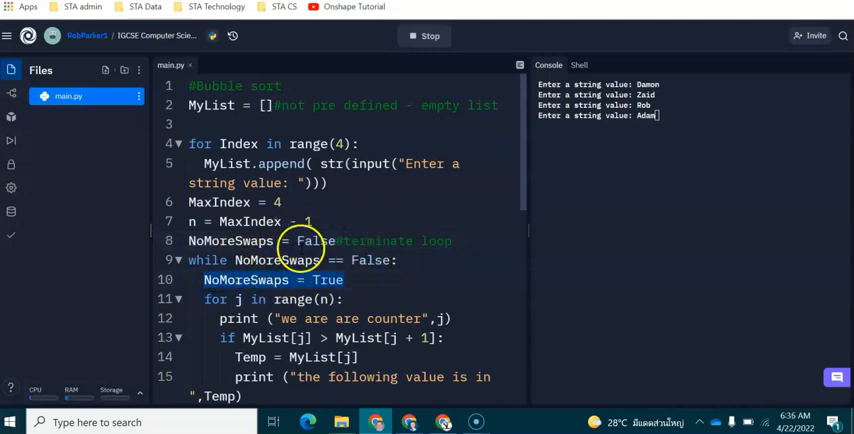
{"action": "scroll", "scroll_direction": "down", "scroll_amount": 3}
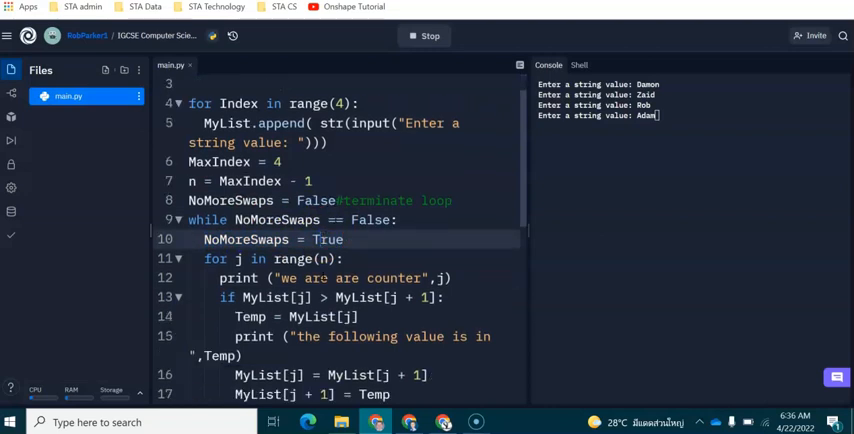
{"action": "scroll", "scroll_direction": "down", "scroll_amount": 3}
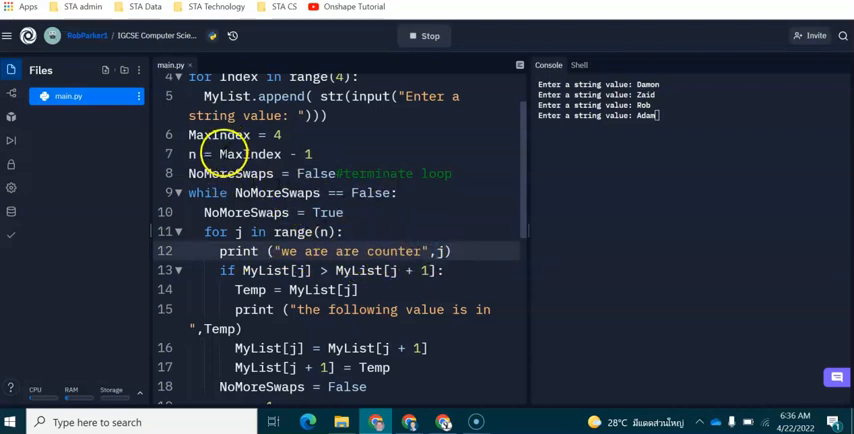
{"action": "mouse_move", "coordinate": [676, 116]}
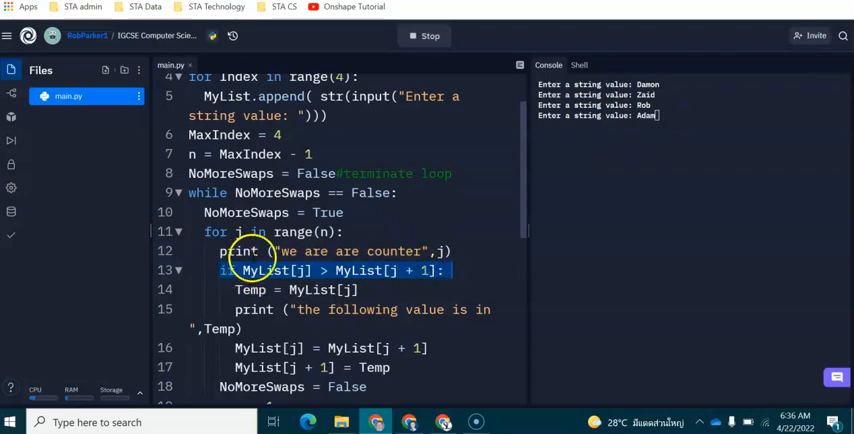
{"action": "scroll", "scroll_direction": "up", "scroll_amount": 3}
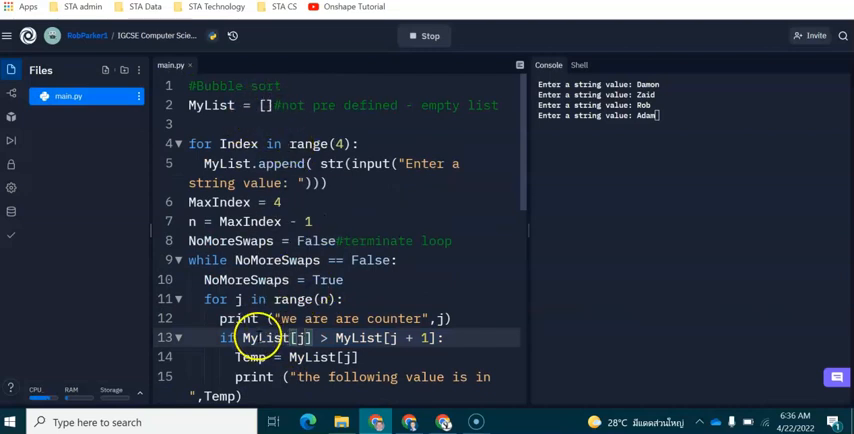
{"action": "mouse_move", "coordinate": [300, 336]}
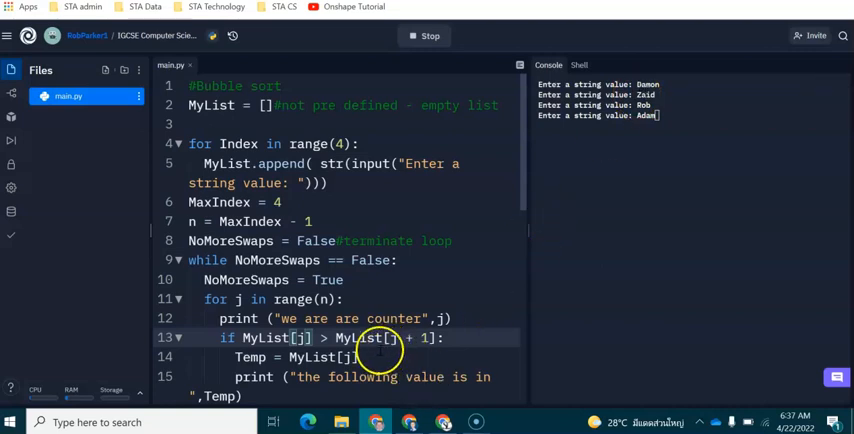
{"action": "double_click", "coordinate": [250, 356]}
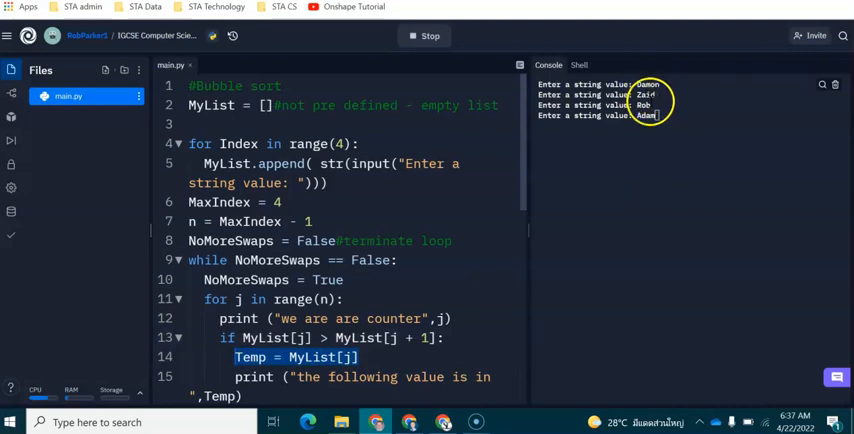
{"action": "scroll", "scroll_direction": "down", "scroll_amount": 3}
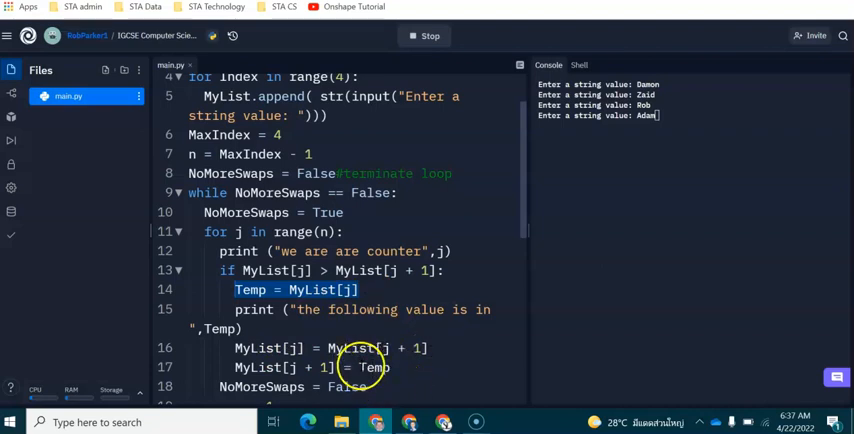
{"action": "scroll", "scroll_direction": "down", "scroll_amount": 3}
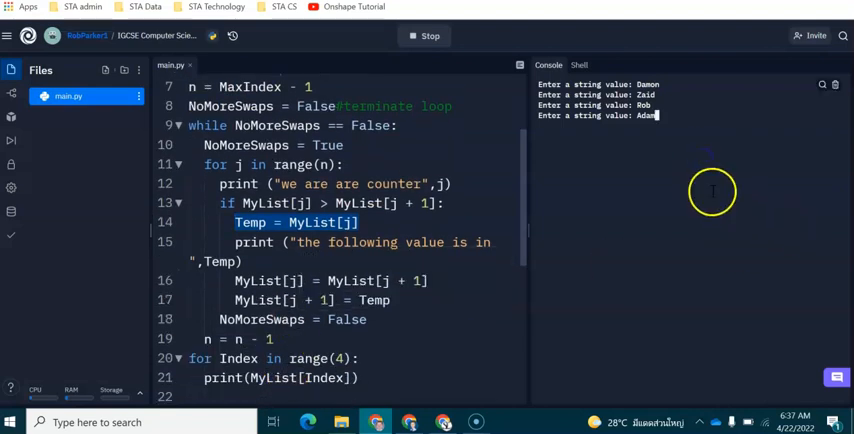
{"action": "mouse_move", "coordinate": [728, 200]}
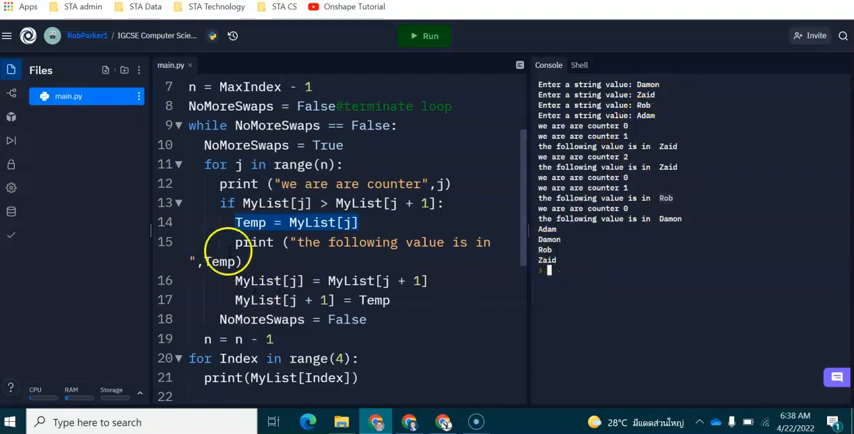
{"action": "scroll", "scroll_direction": "down", "scroll_amount": 3}
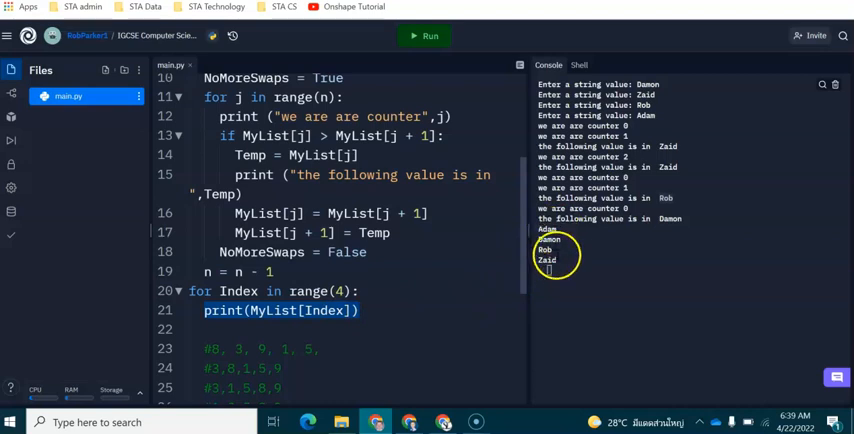
{"action": "scroll", "scroll_direction": "up", "scroll_amount": 3}
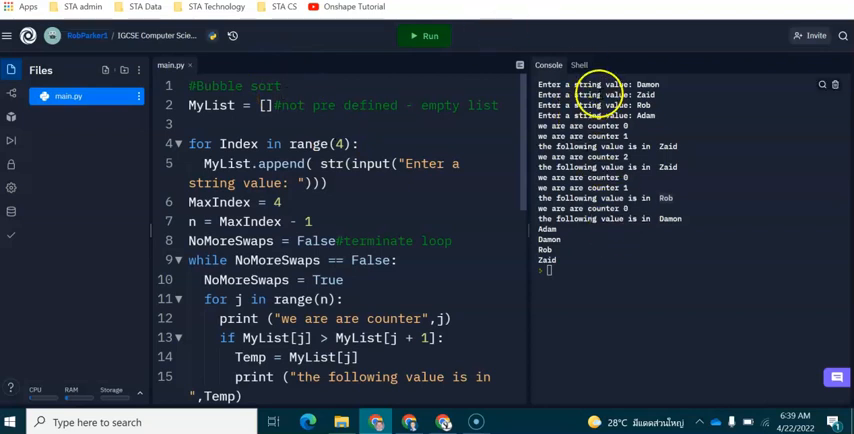
{"action": "scroll", "scroll_direction": "down", "scroll_amount": 3}
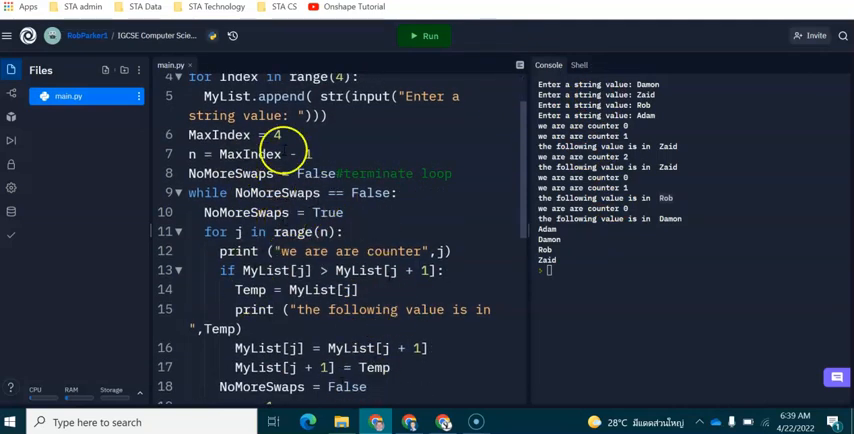
{"action": "mouse_move", "coordinate": [504, 260]}
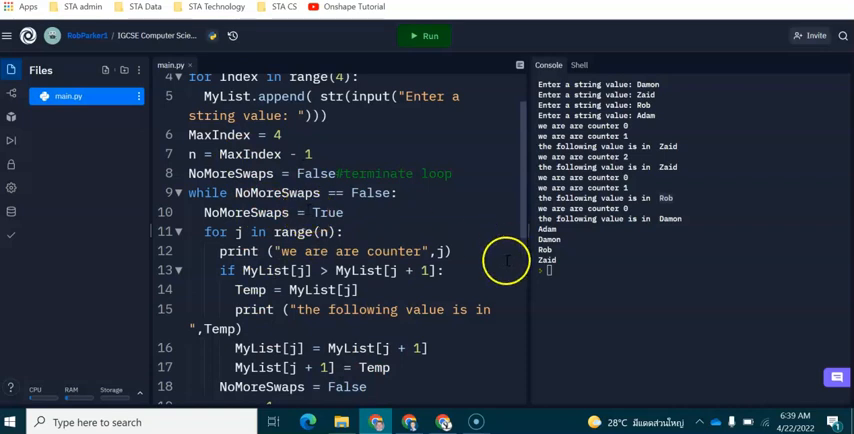
{"action": "scroll", "scroll_direction": "down", "scroll_amount": 3}
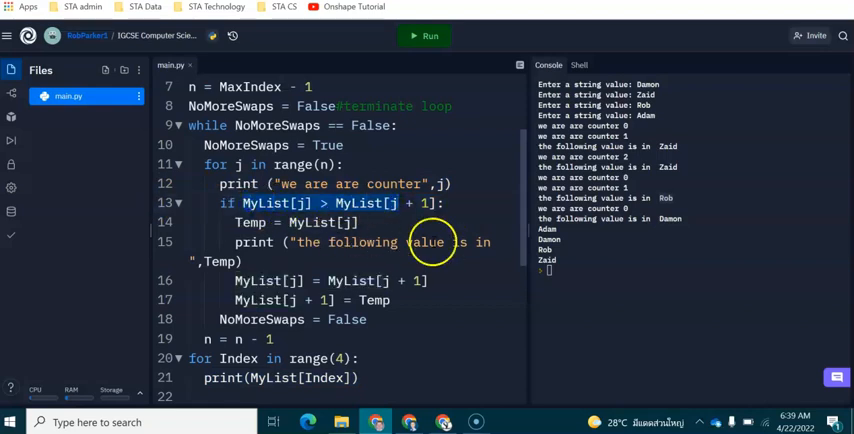
{"action": "mouse_move", "coordinate": [378, 256]}
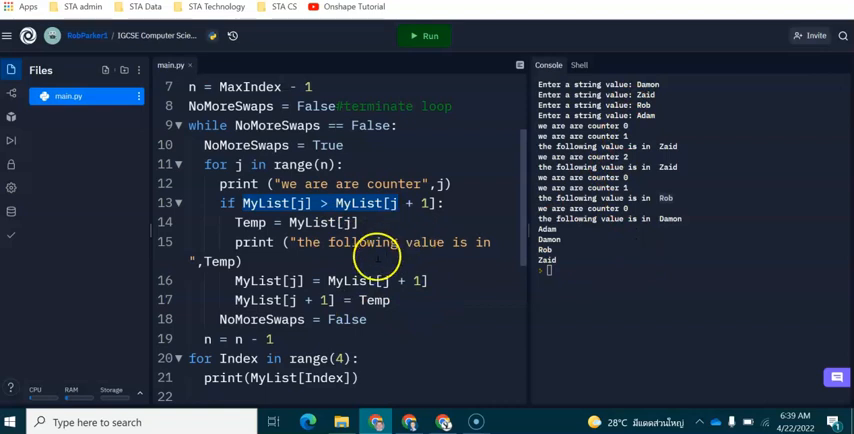
{"action": "scroll", "scroll_direction": "down", "scroll_amount": 3}
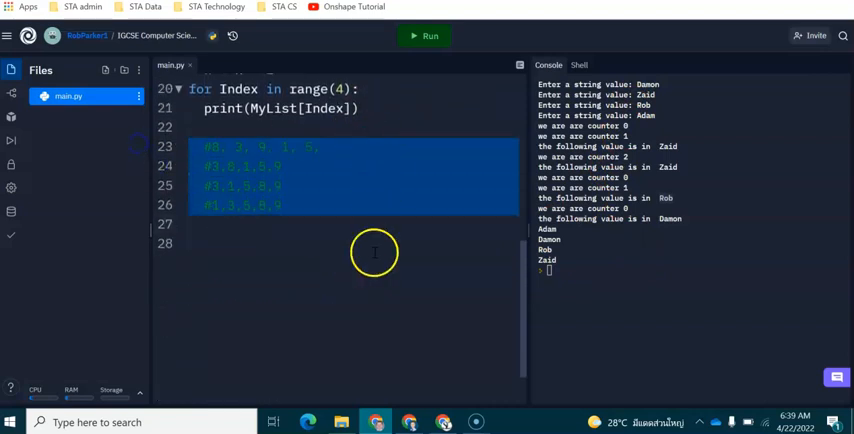
{"action": "scroll", "scroll_direction": "up", "scroll_amount": 3}
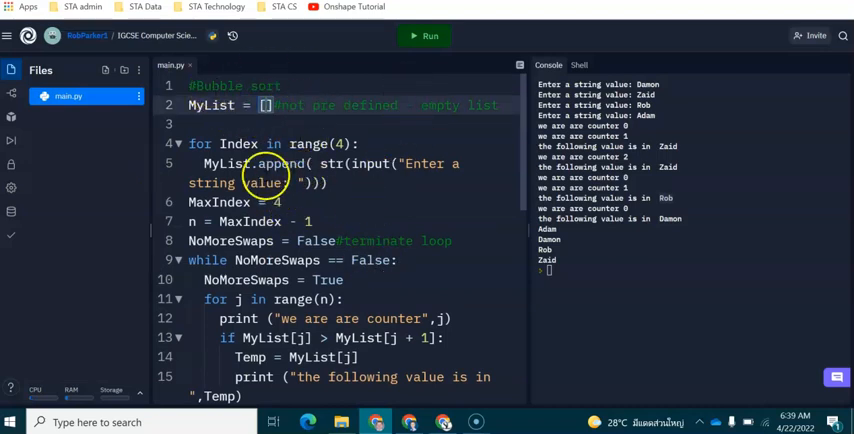
{"action": "mouse_move", "coordinate": [76, 304]}
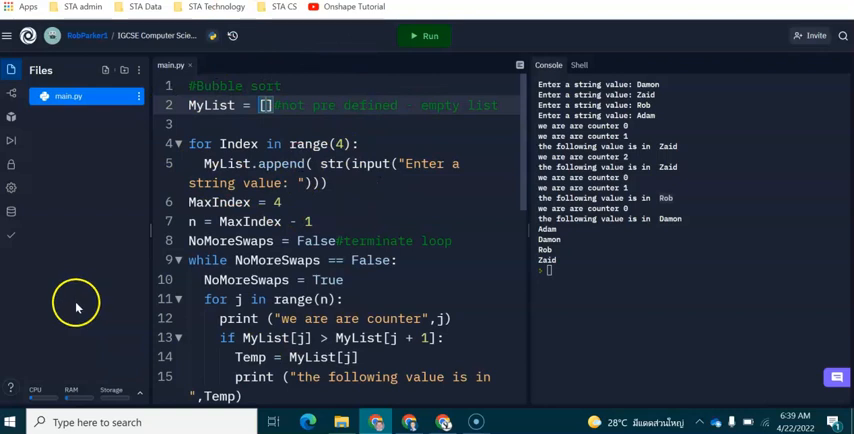